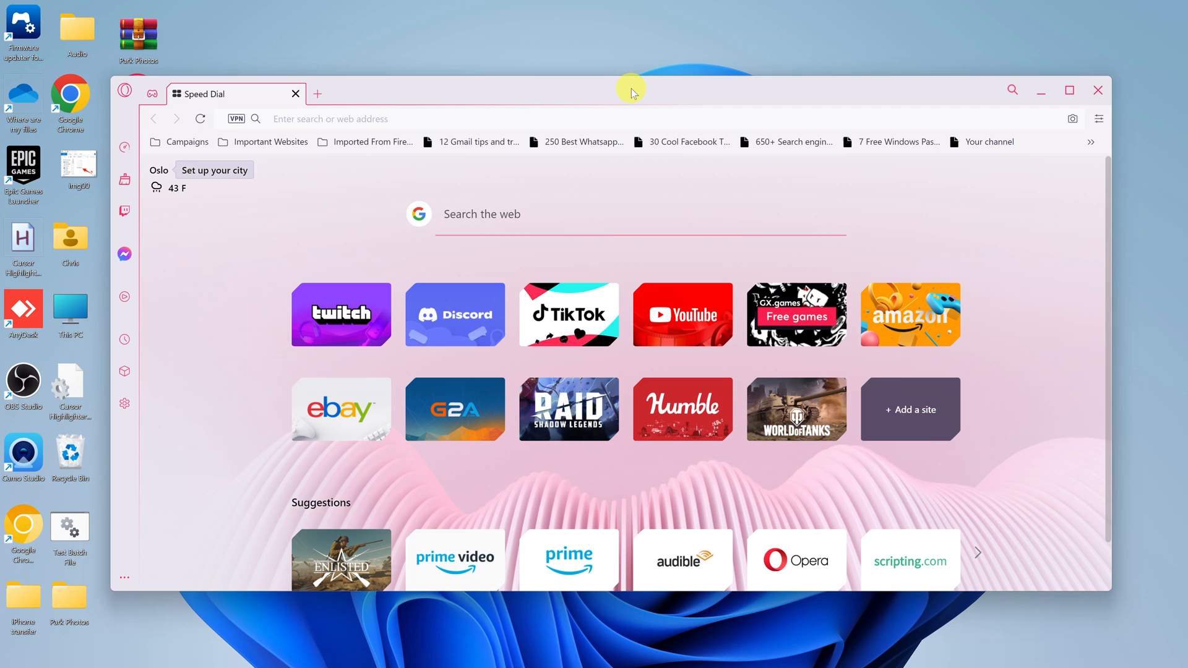
pyautogui.moveTo(463, 98)
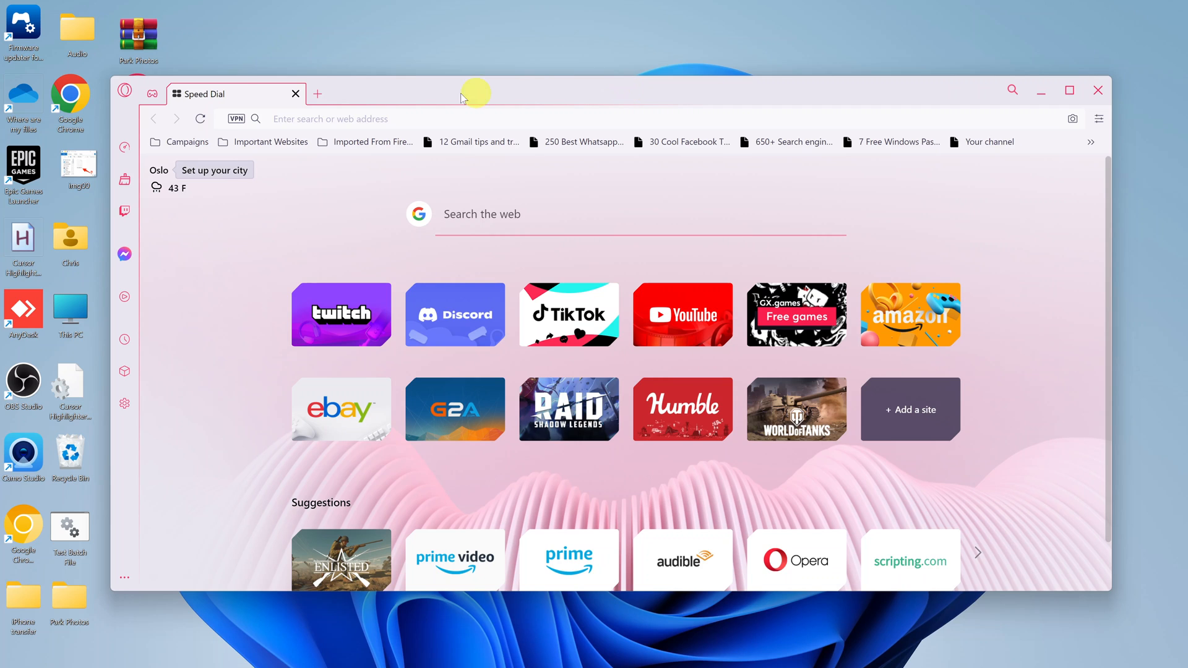
pyautogui.moveTo(124, 91)
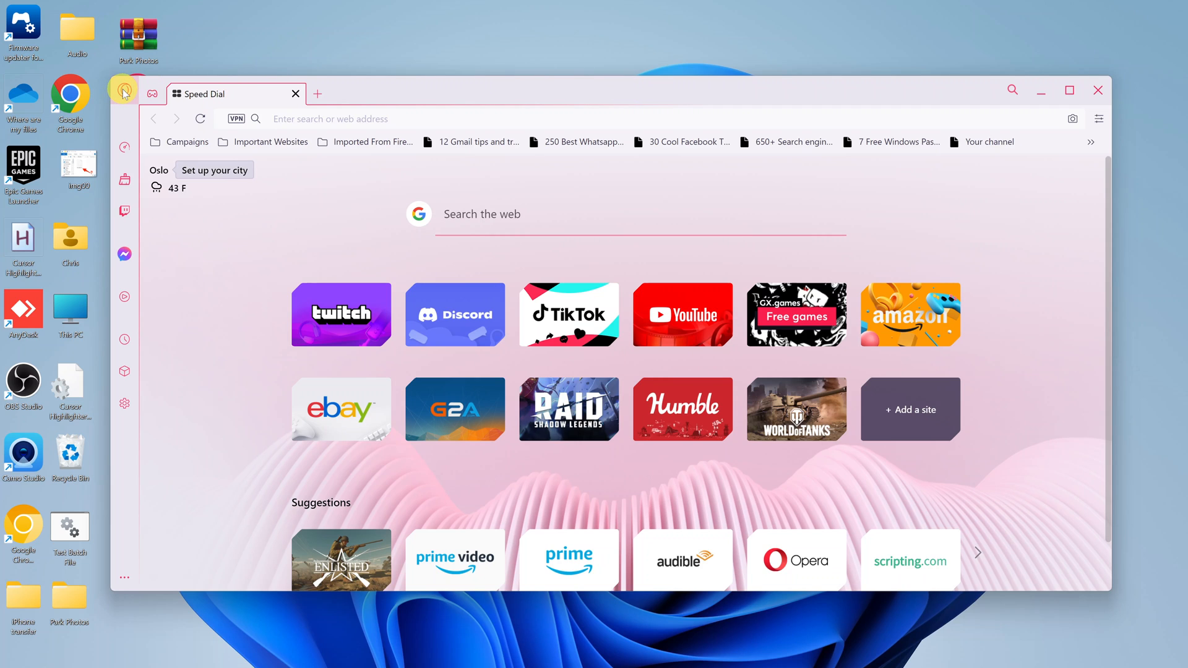
# Open the Opera GX main menu from the Opera logo on the Speed Dial page.
pyautogui.click(124, 92)
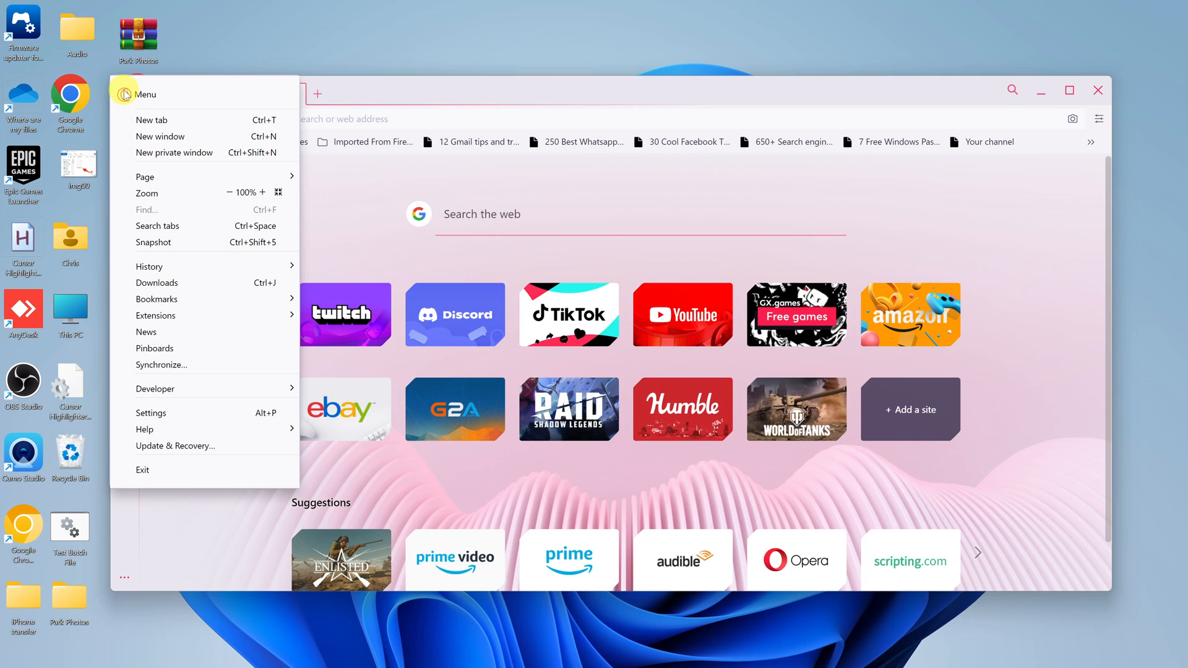
pyautogui.moveTo(159, 412)
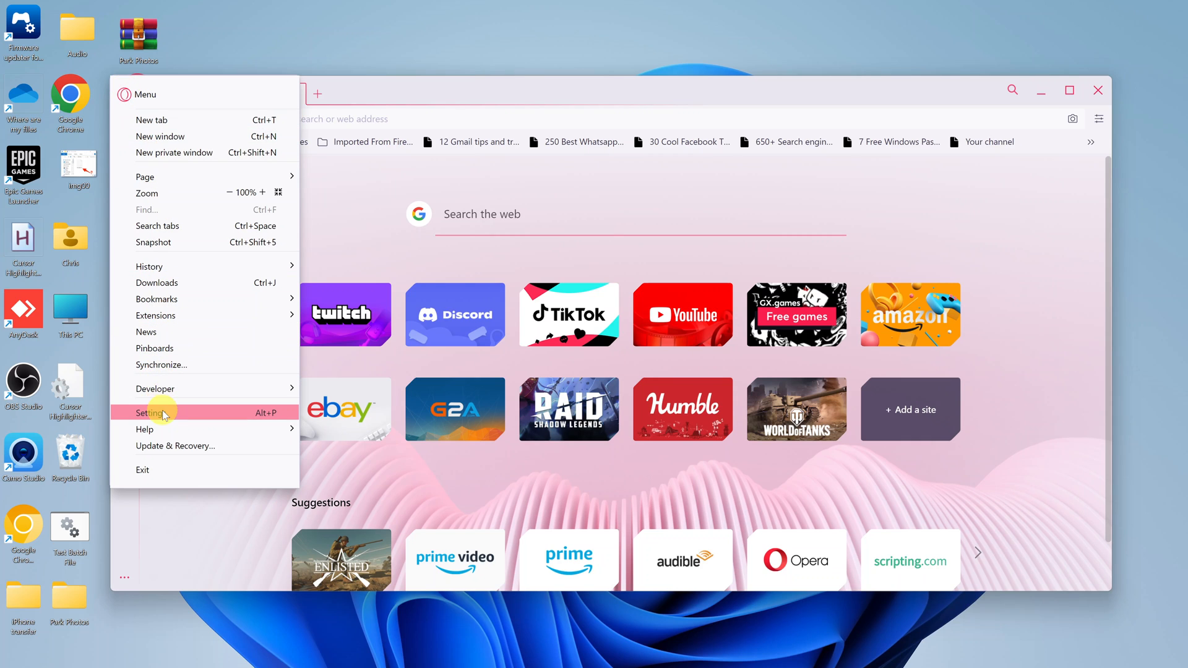
# Choose Settings from the Opera menu to reach the Settings page.
pyautogui.click(149, 412)
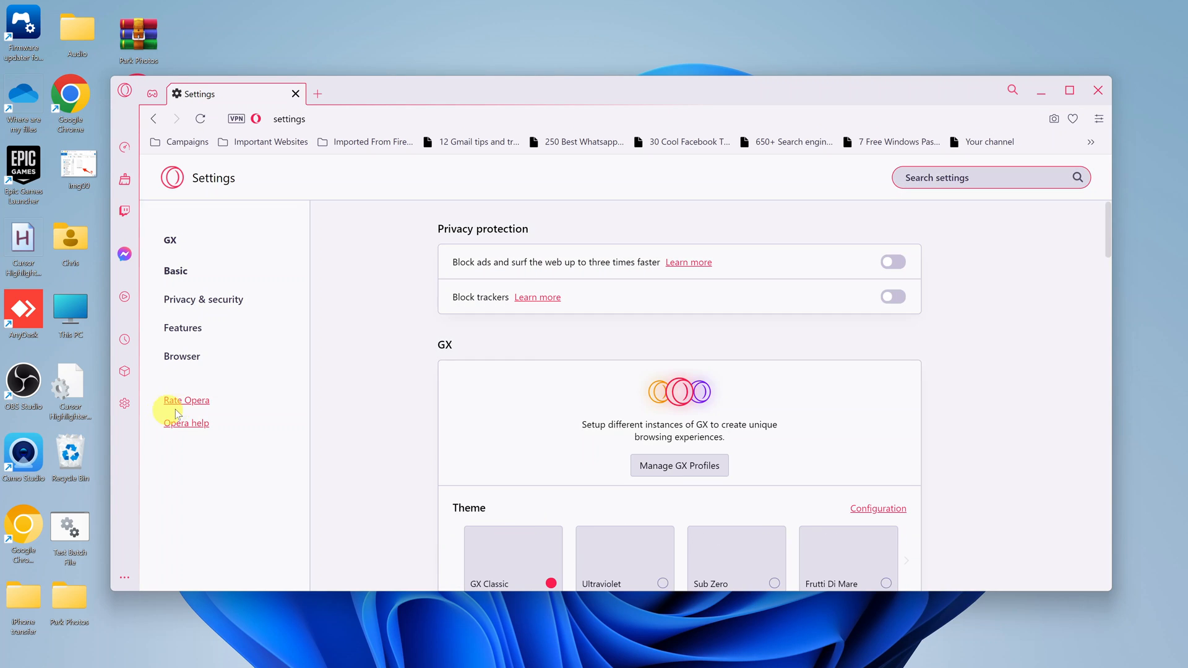
pyautogui.moveTo(124, 371)
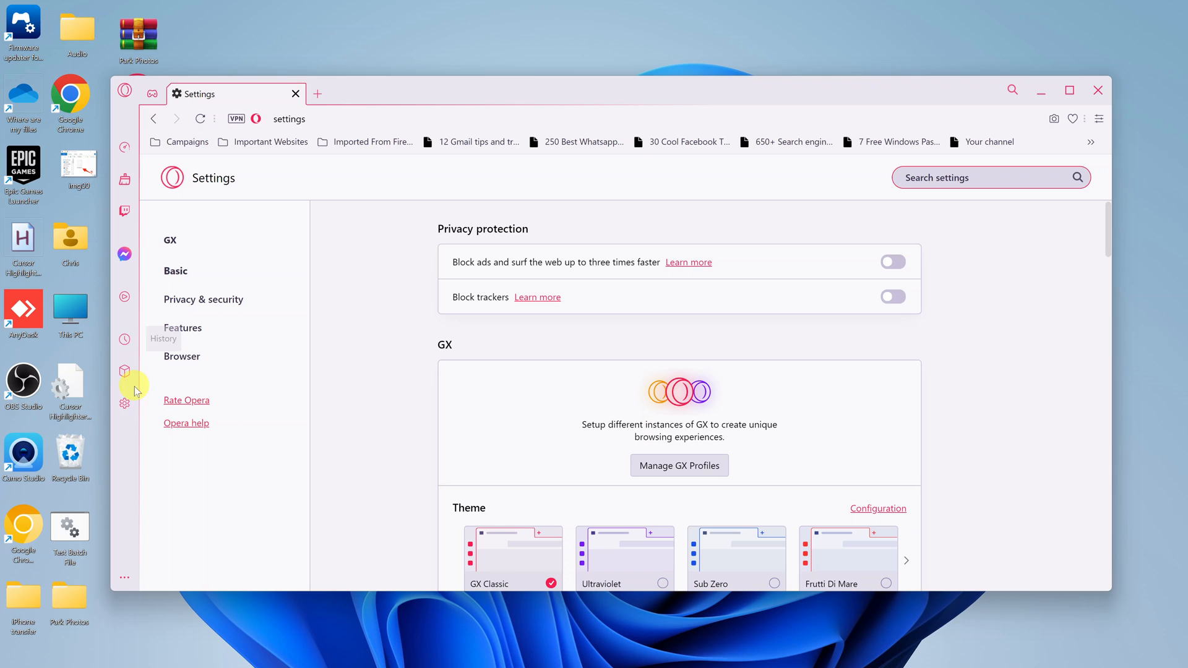
pyautogui.moveTo(125, 402)
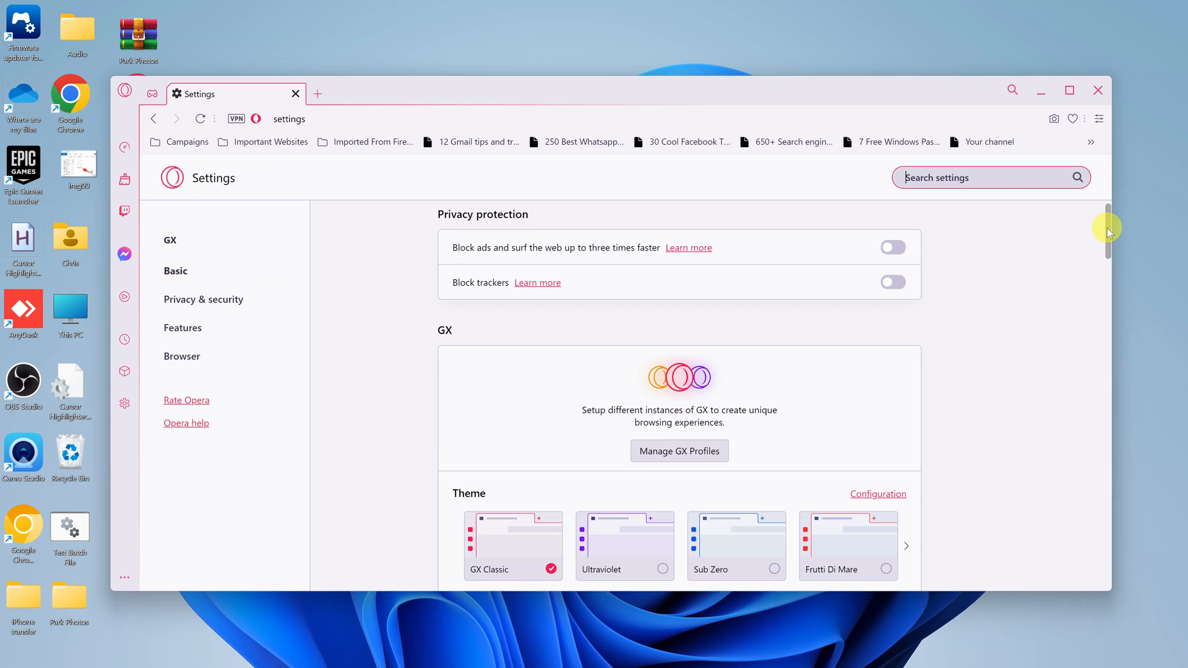
# Scroll to the bottom of Settings to reveal the Reset settings section.
pyautogui.scroll(-3)
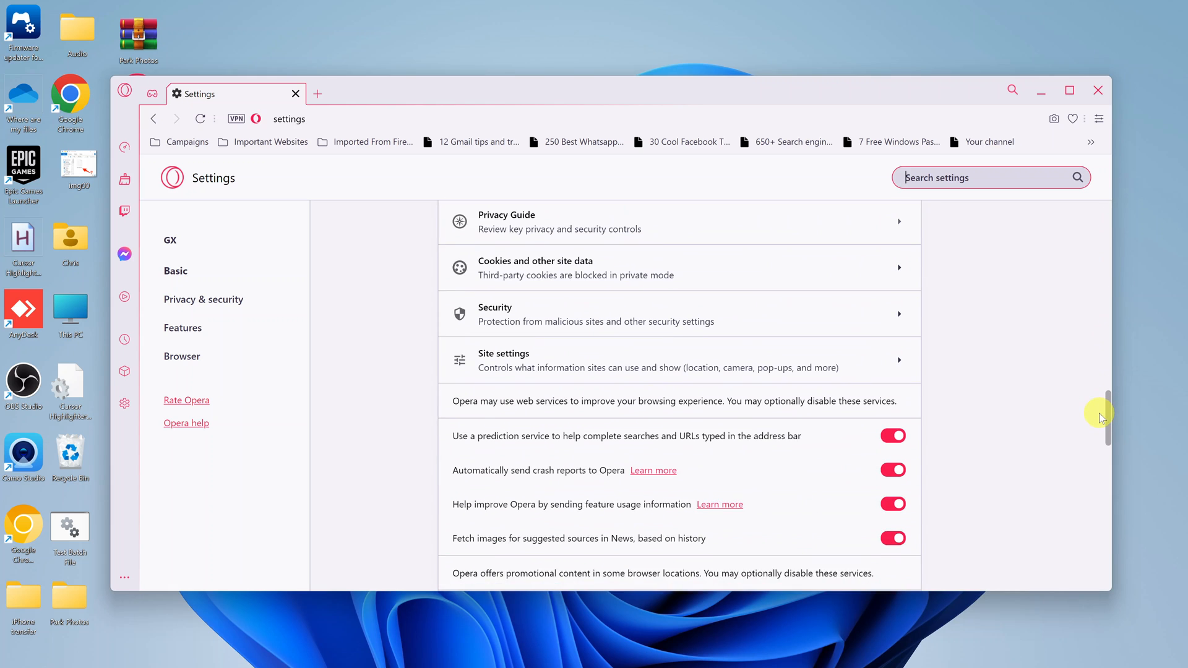
pyautogui.scroll(-3)
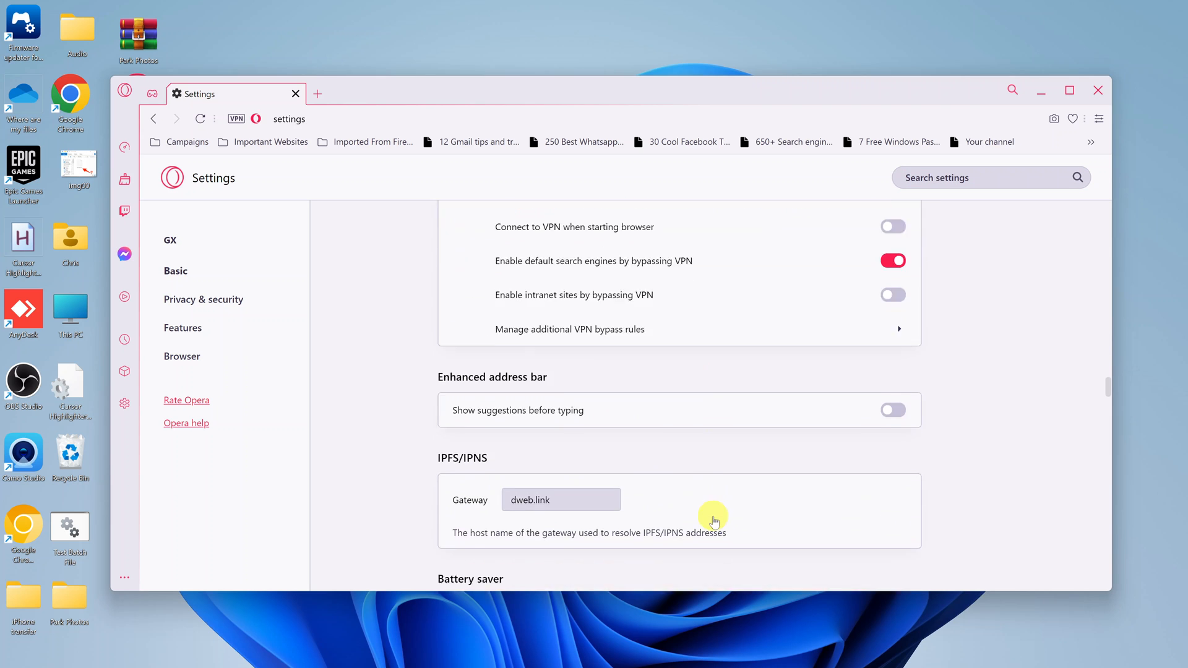
pyautogui.scroll(-3)
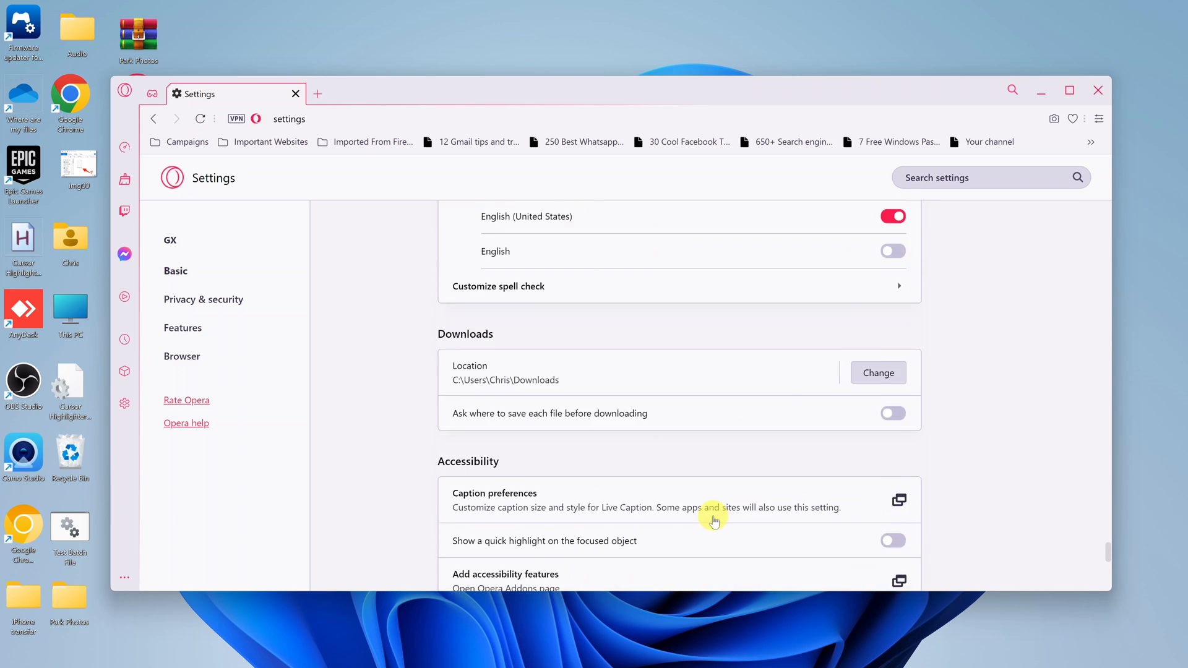
pyautogui.scroll(-3)
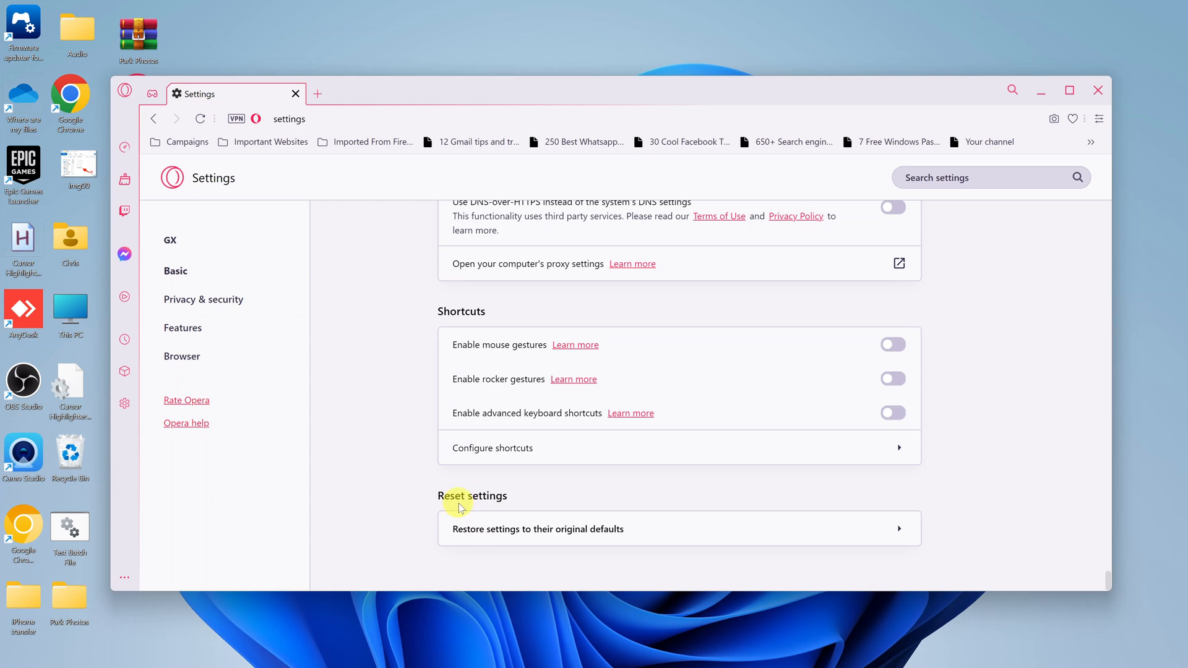
pyautogui.moveTo(605, 528)
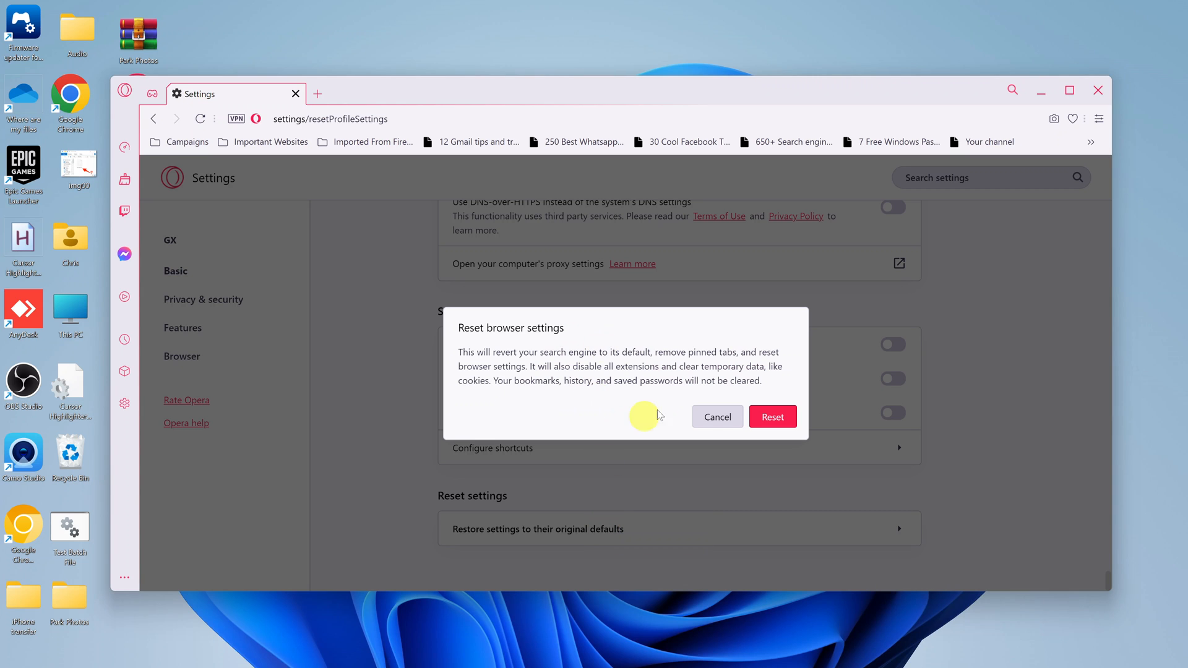
pyautogui.moveTo(489, 322)
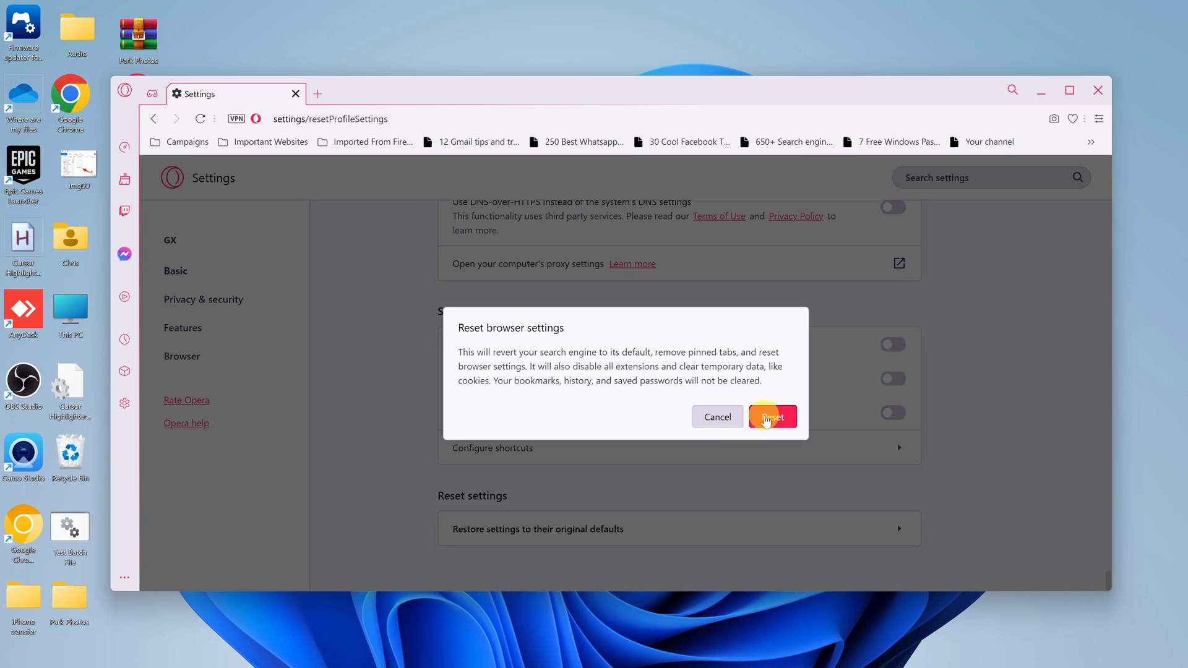
# Confirm Reset in the restore-defaults dialog to reset all browser settings.
pyautogui.click(772, 416)
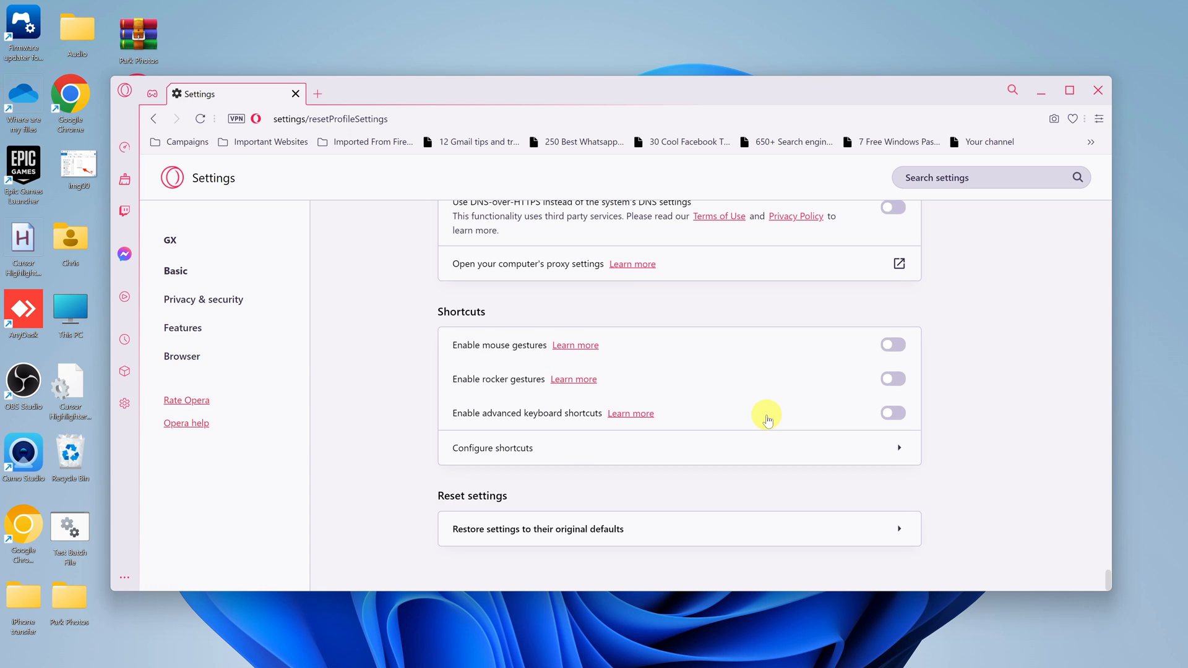